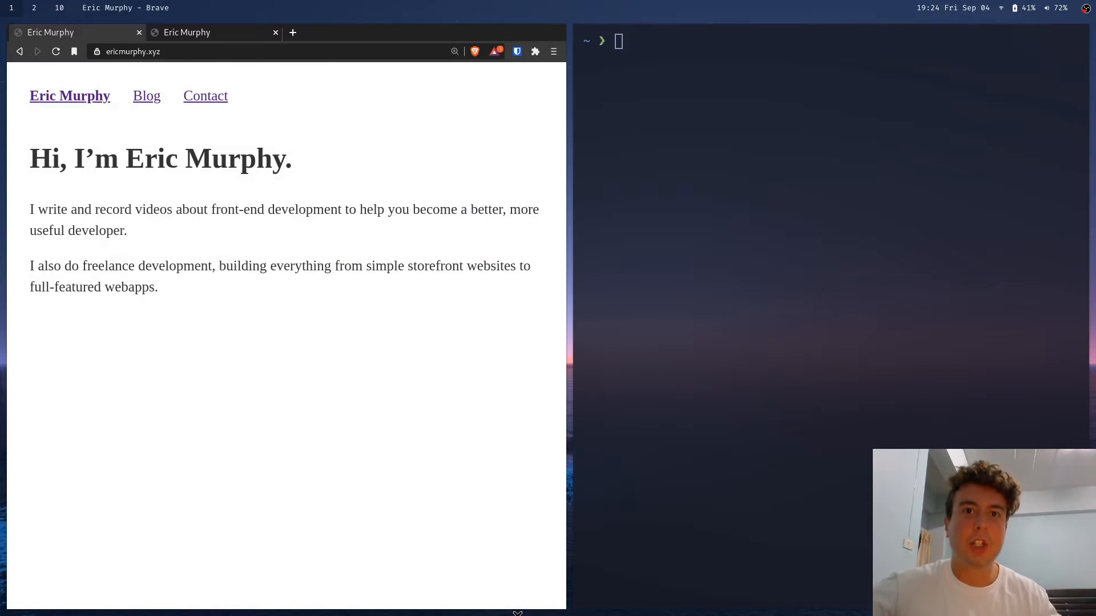
pyautogui.moveTo(82, 380)
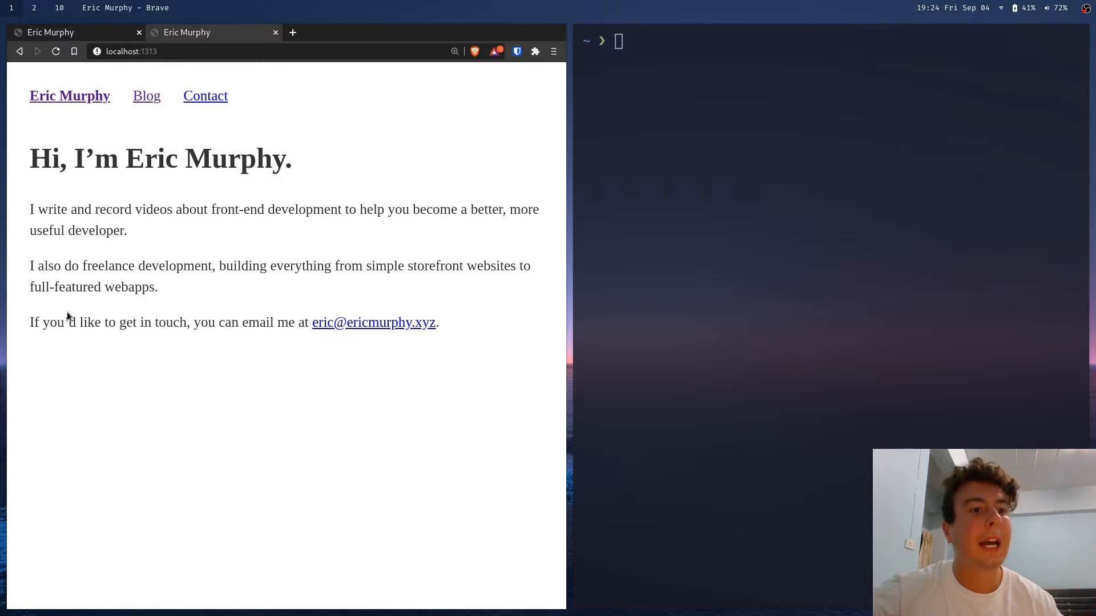
pyautogui.moveTo(328, 312)
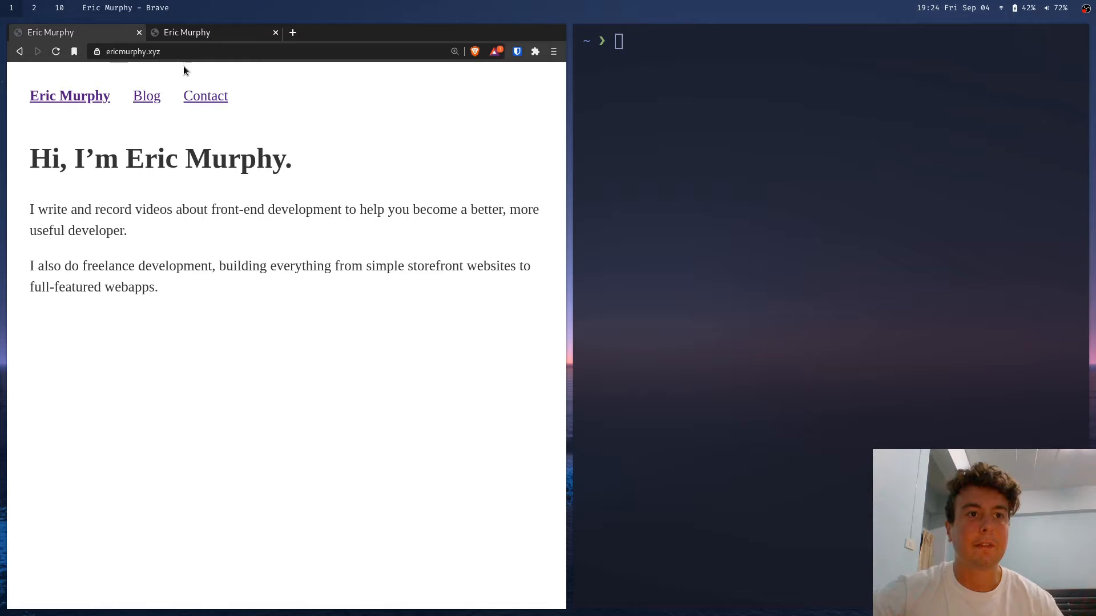
pyautogui.moveTo(199, 39)
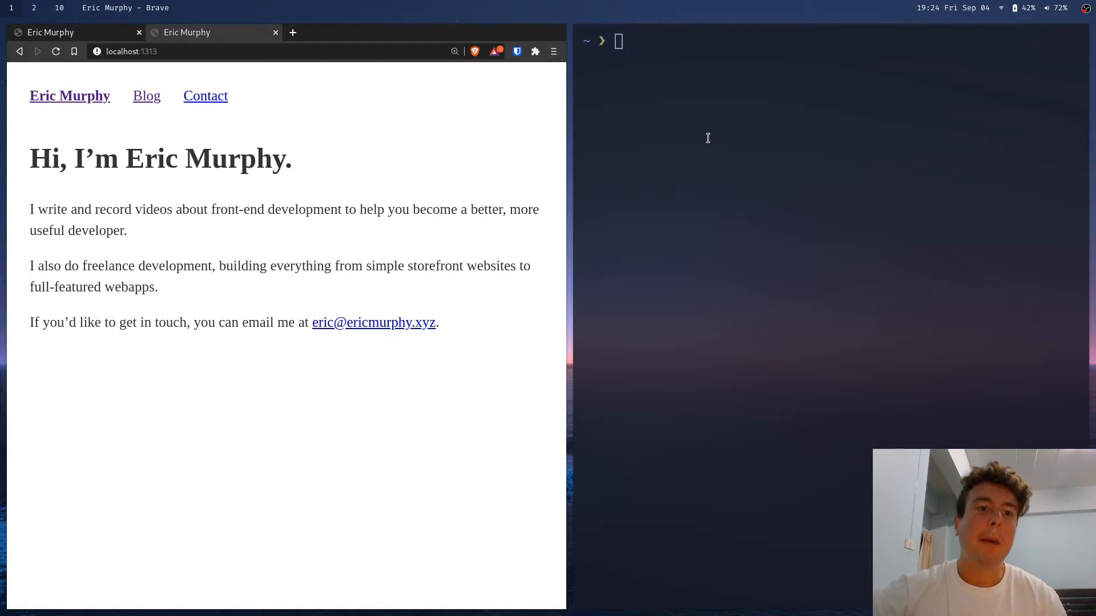
pyautogui.moveTo(265, 104)
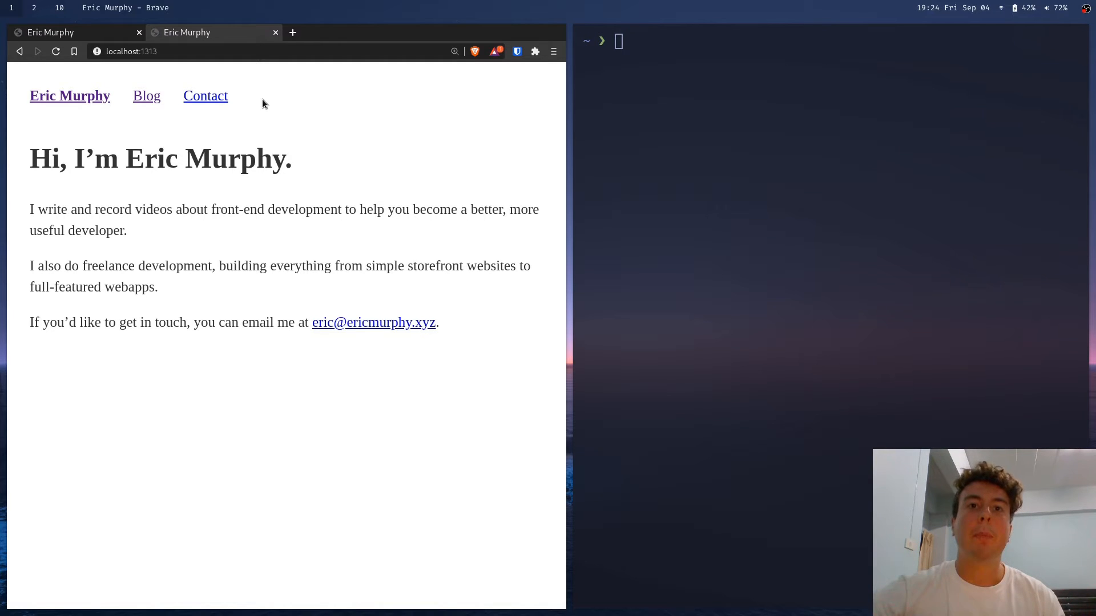
# Compare the live ericmurphy.xyz homepage against the localhost:1313 preview with the contact-email line.
pyautogui.click(595, 141)
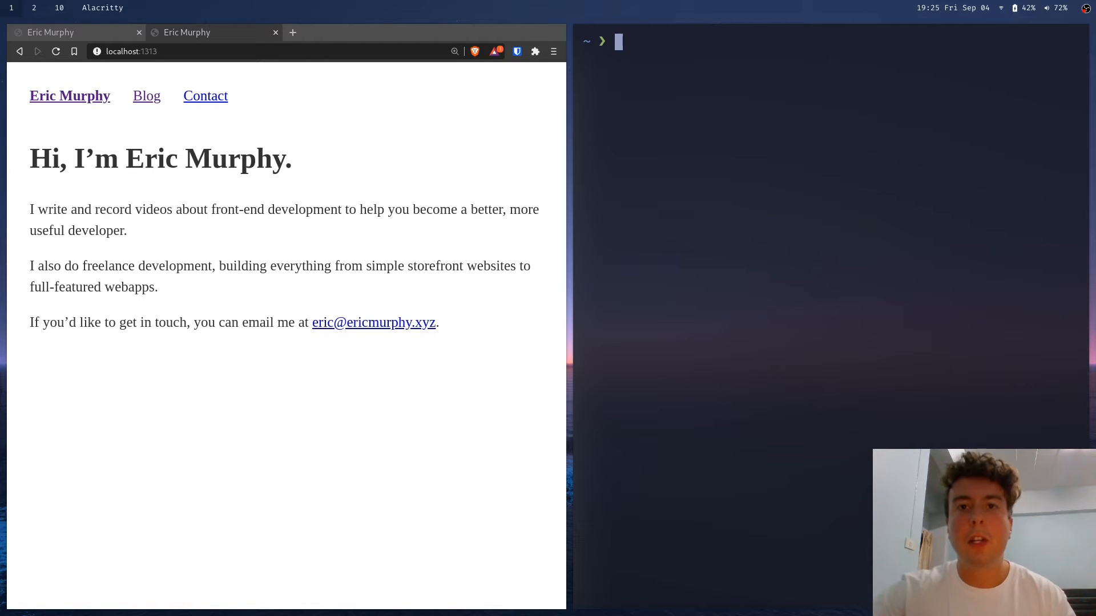
pyautogui.write('ssh root@ericmurphy.xyz')
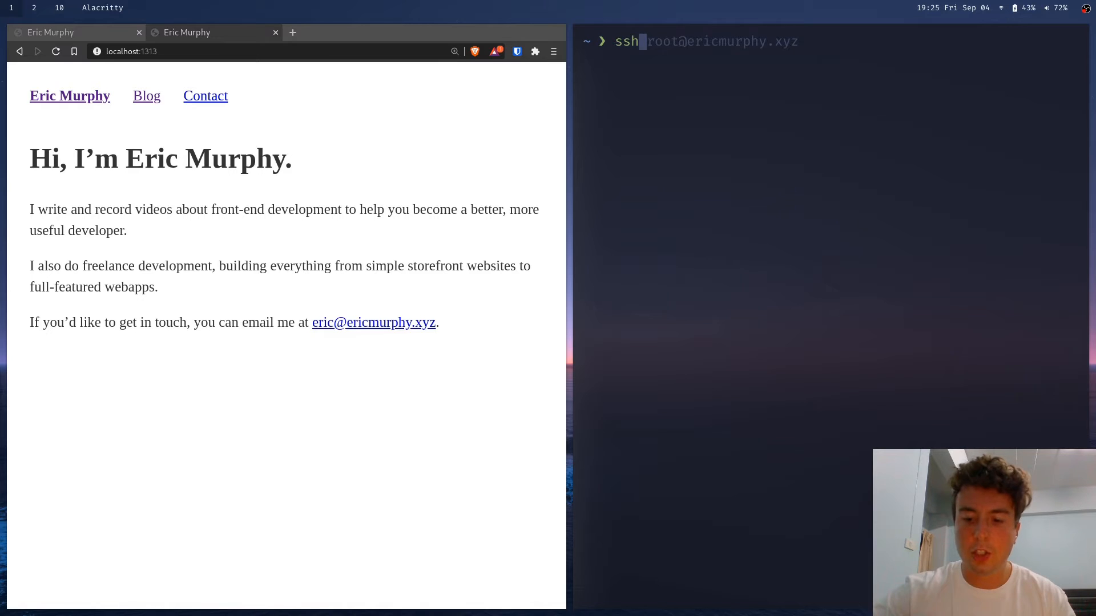
pyautogui.write('ssh-keygen')
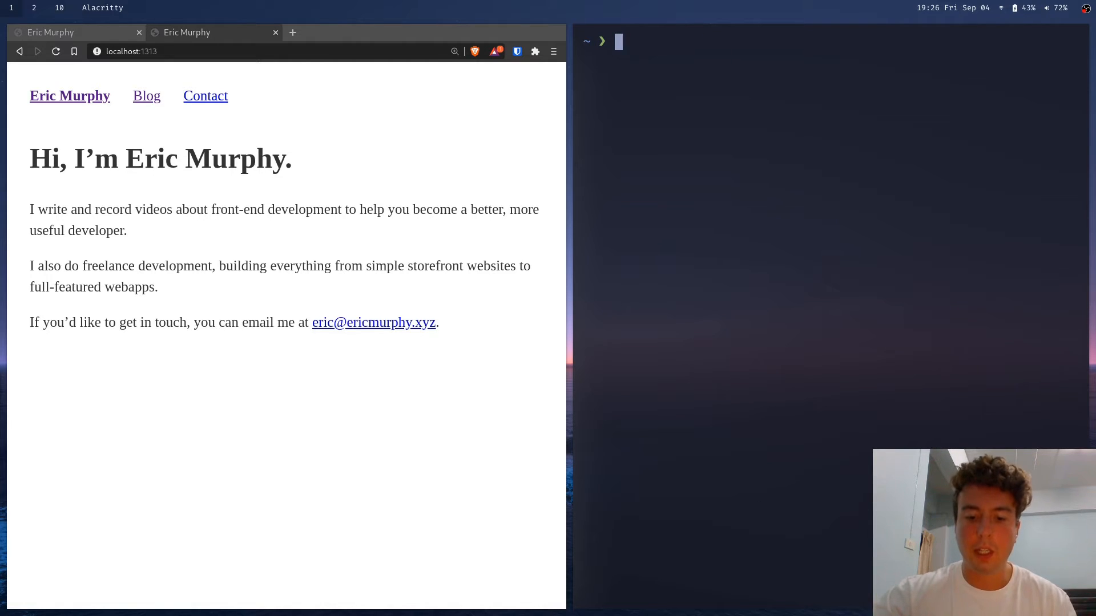
pyautogui.write('.ssh/')
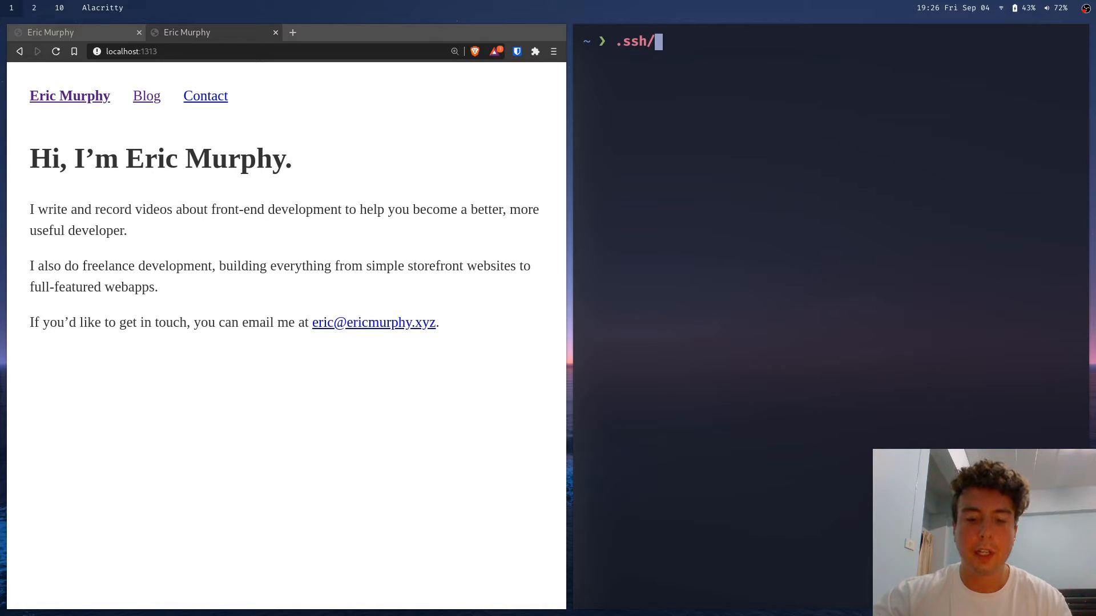
pyautogui.write('id_')
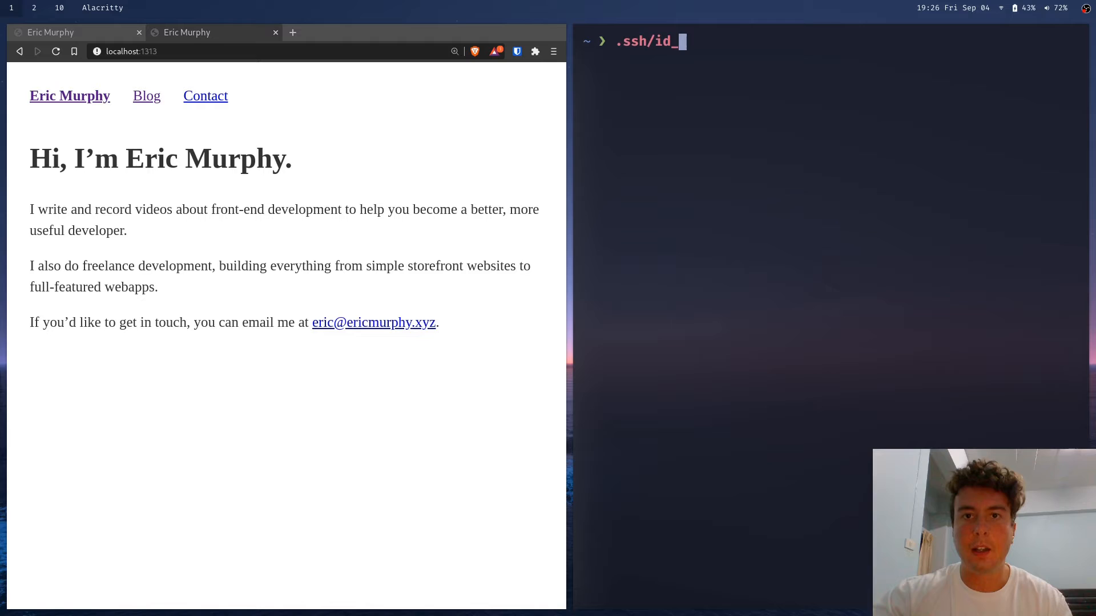
pyautogui.write('rsa')
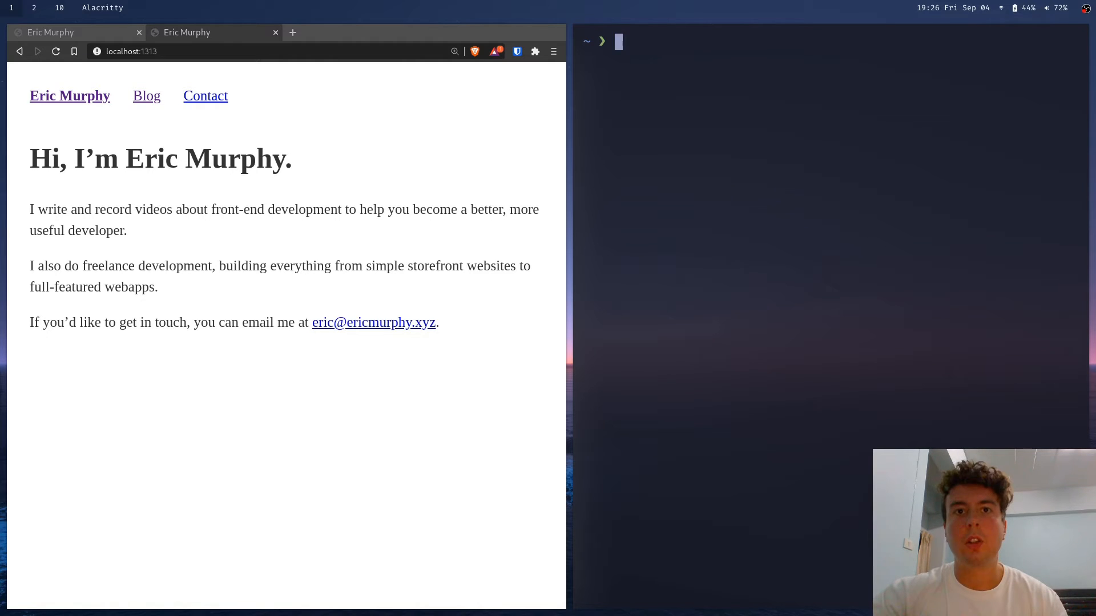
pyautogui.write('ssh-copy-id -i ~/.ssh/id_rsa.pub root@ericmurphy.xyz')
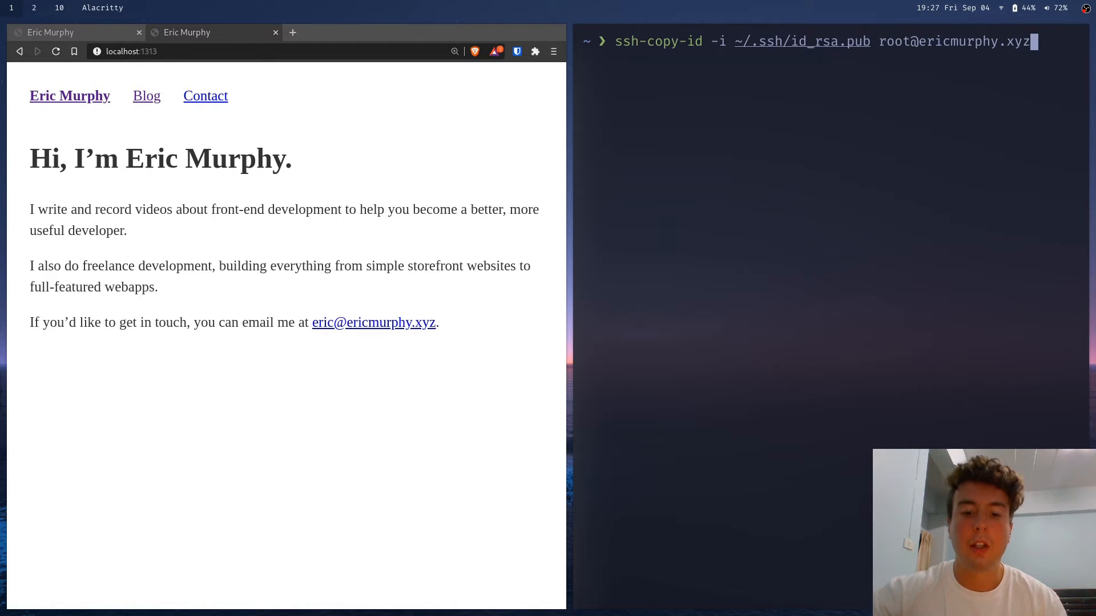
pyautogui.write('ssh root@ericmurphy.xyz')
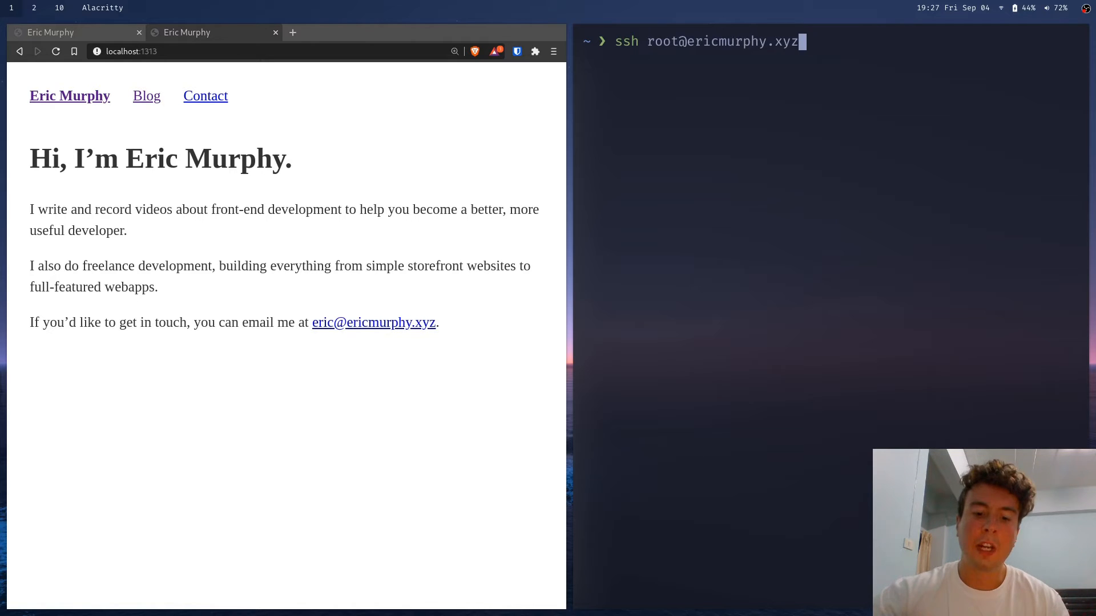
pyautogui.press('ctrl+c')
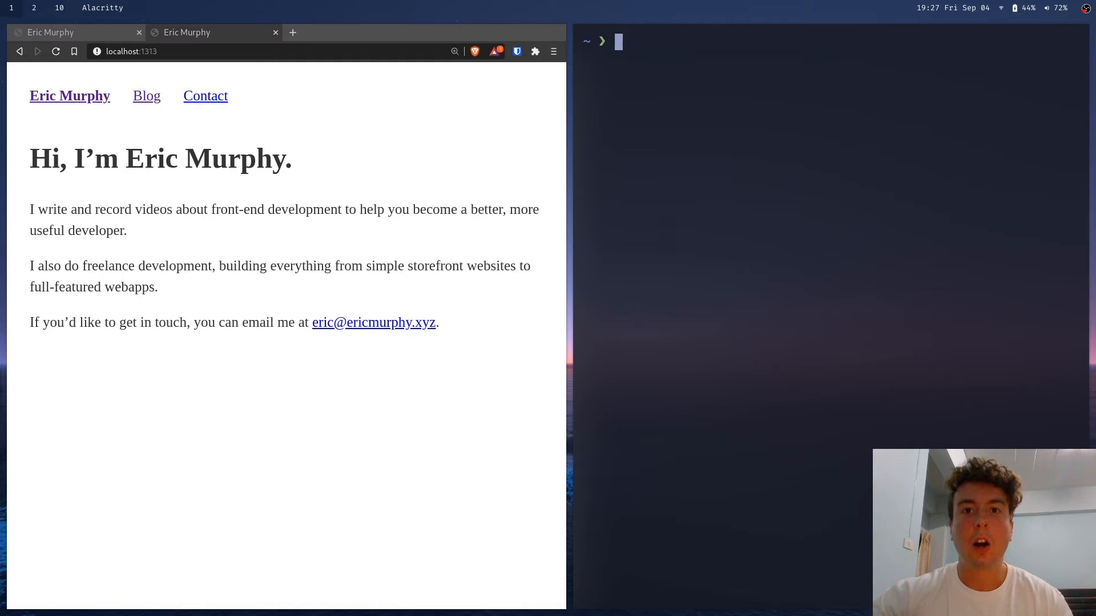
# Check rsync on the remote server, abandon the apt-get install attempt, and exit the SSH session.
pyautogui.write('rsync')
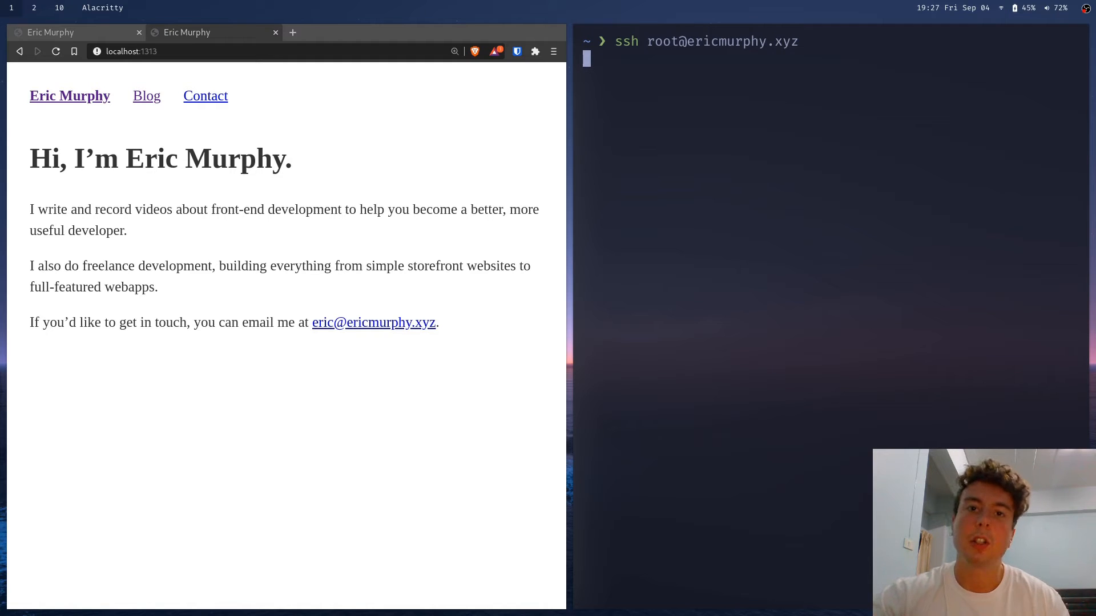
pyautogui.press('Return')
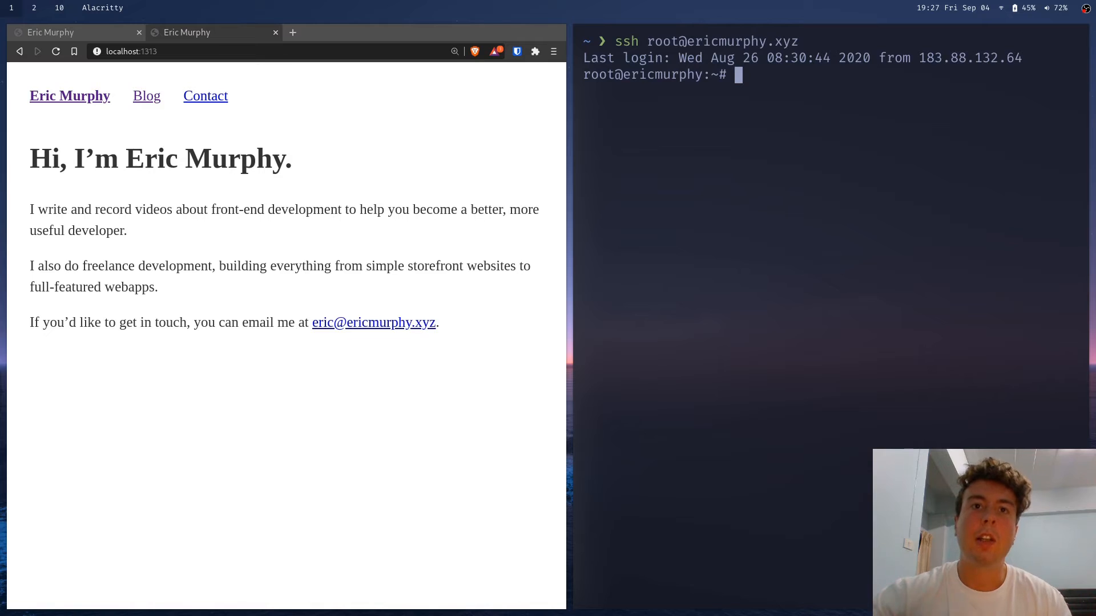
pyautogui.write('sud')
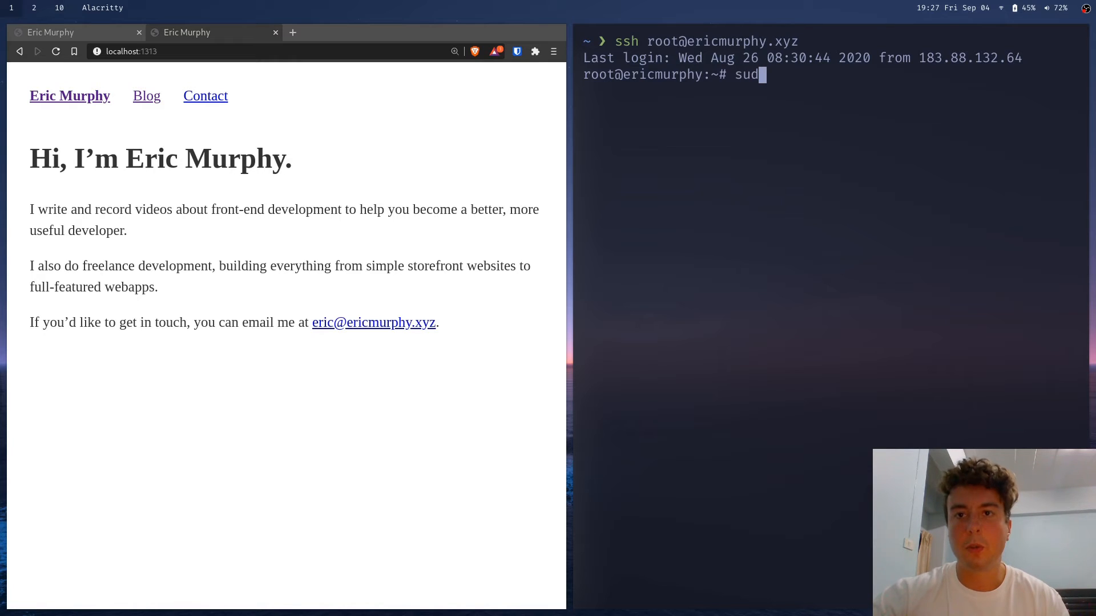
pyautogui.press('ctrl+u')
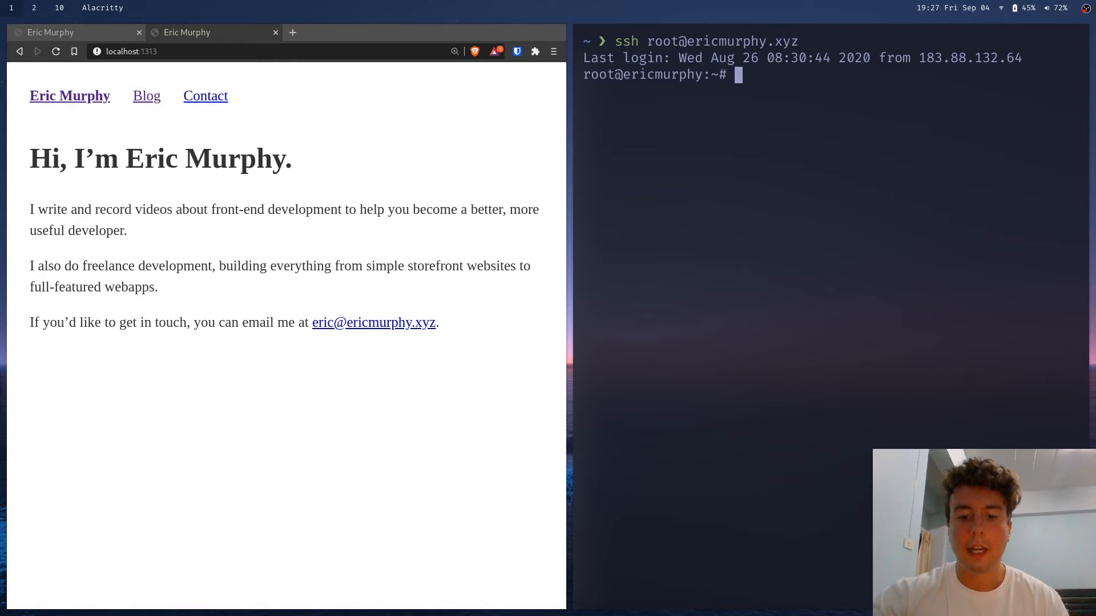
pyautogui.write('apt-get insta')
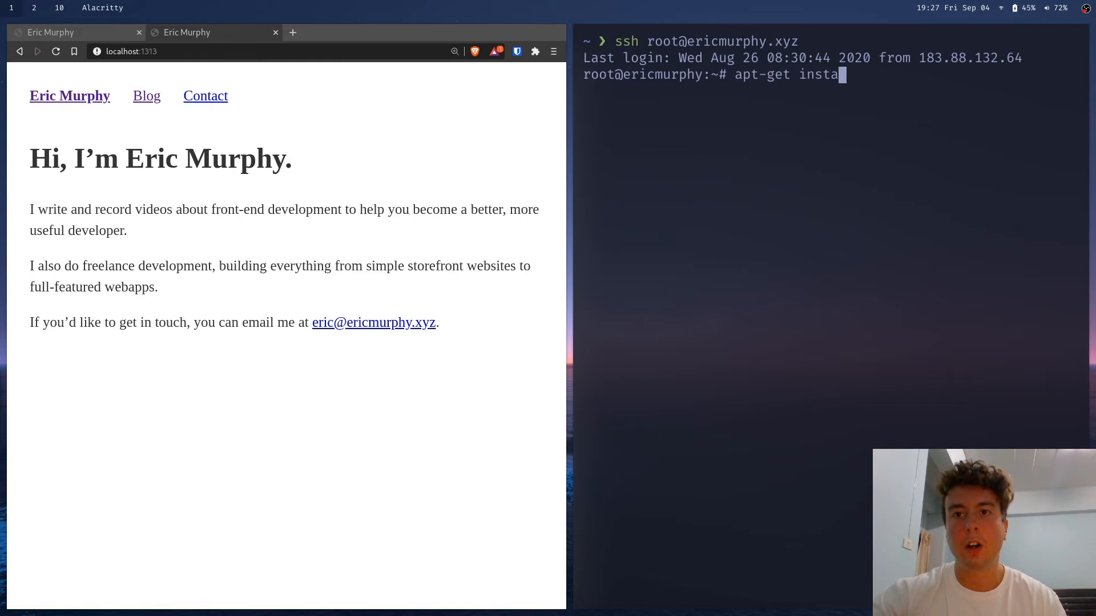
pyautogui.write('ll rsyc')
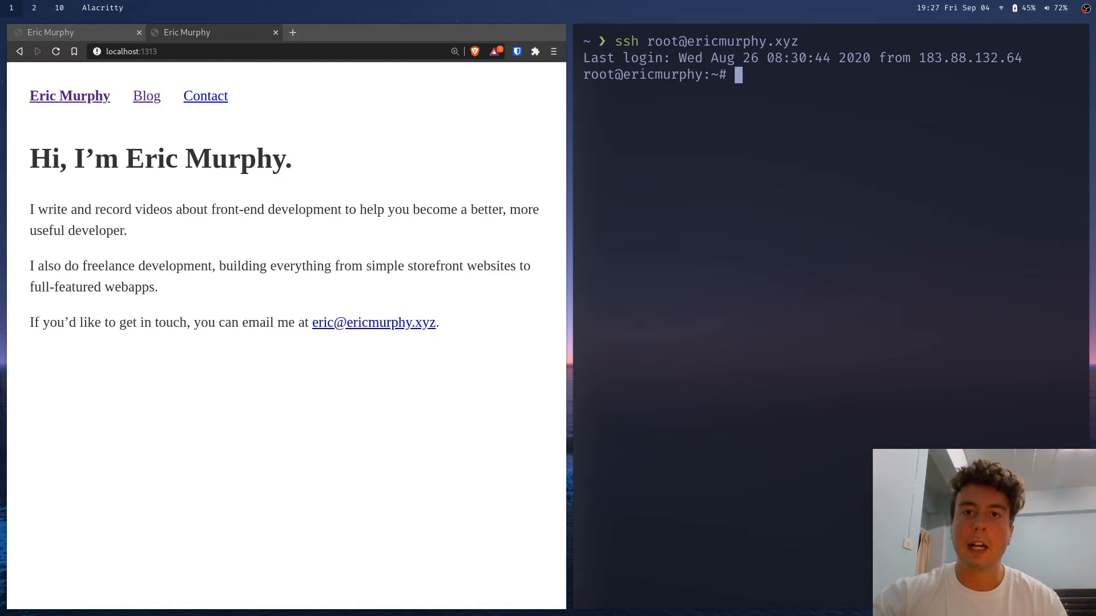
pyautogui.write('exit')
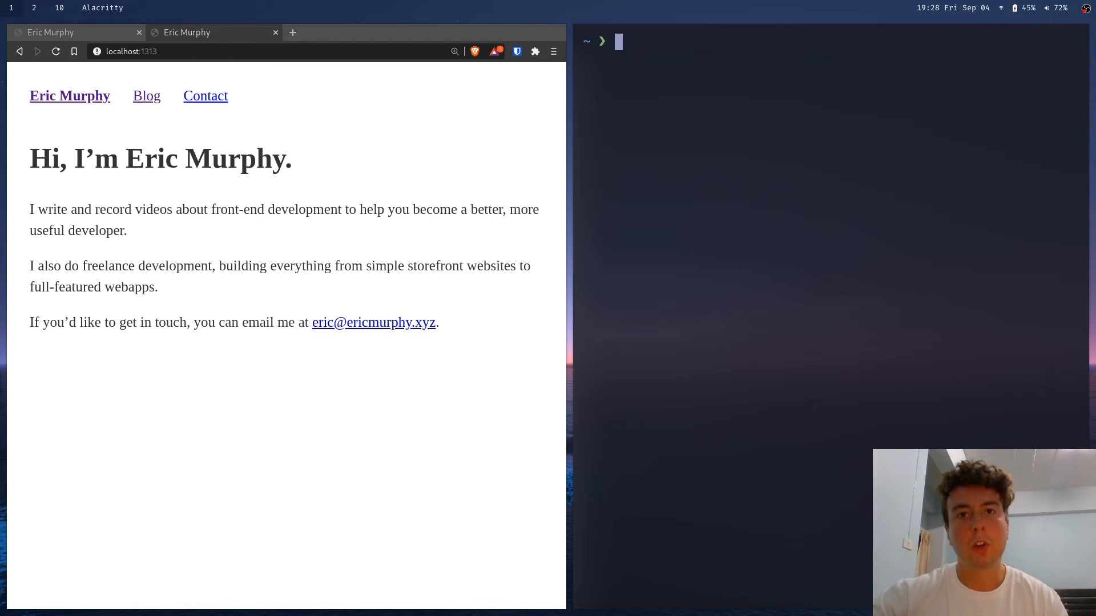
# Clear the terminal, move into code/ericmurphy.xyz and start editing a new deploy script in Vim.
pyautogui.write('sudo pacman -S mono mono-tools mono-addins')
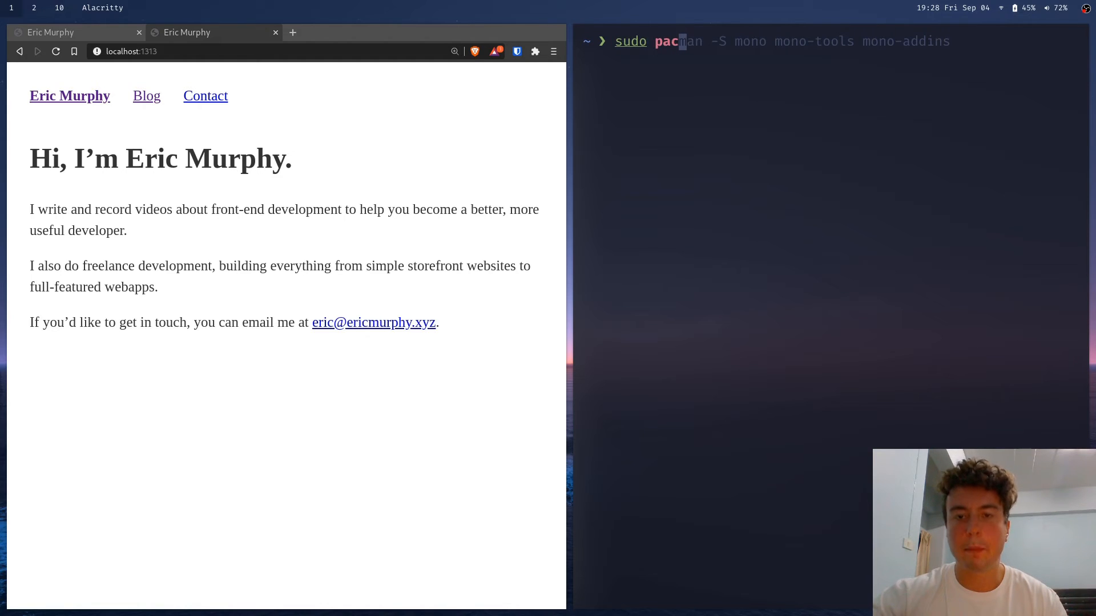
pyautogui.write('rsync')
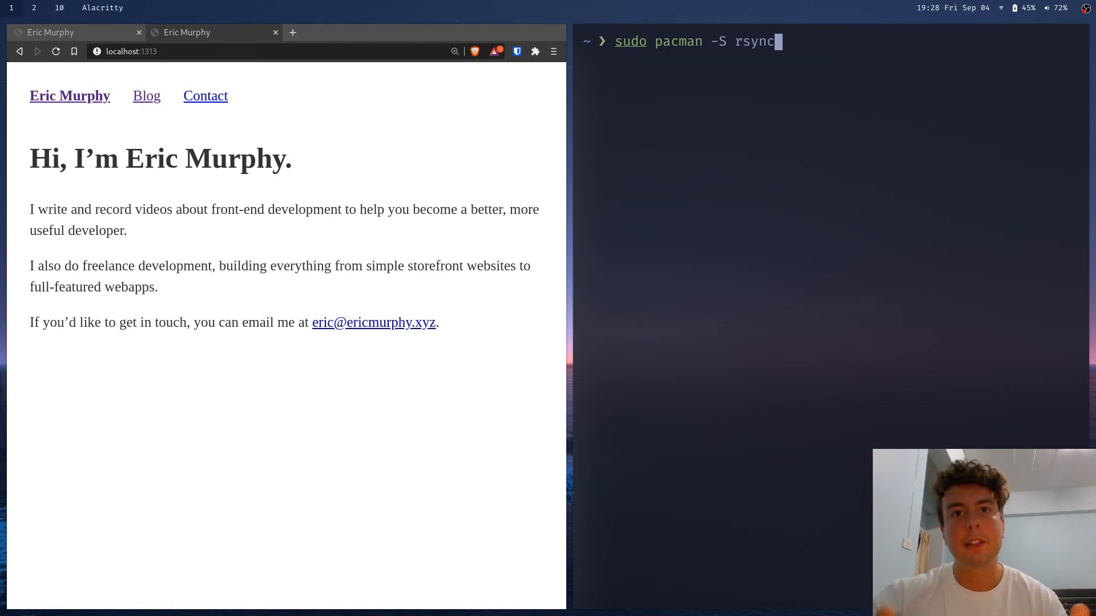
pyautogui.write('clear')
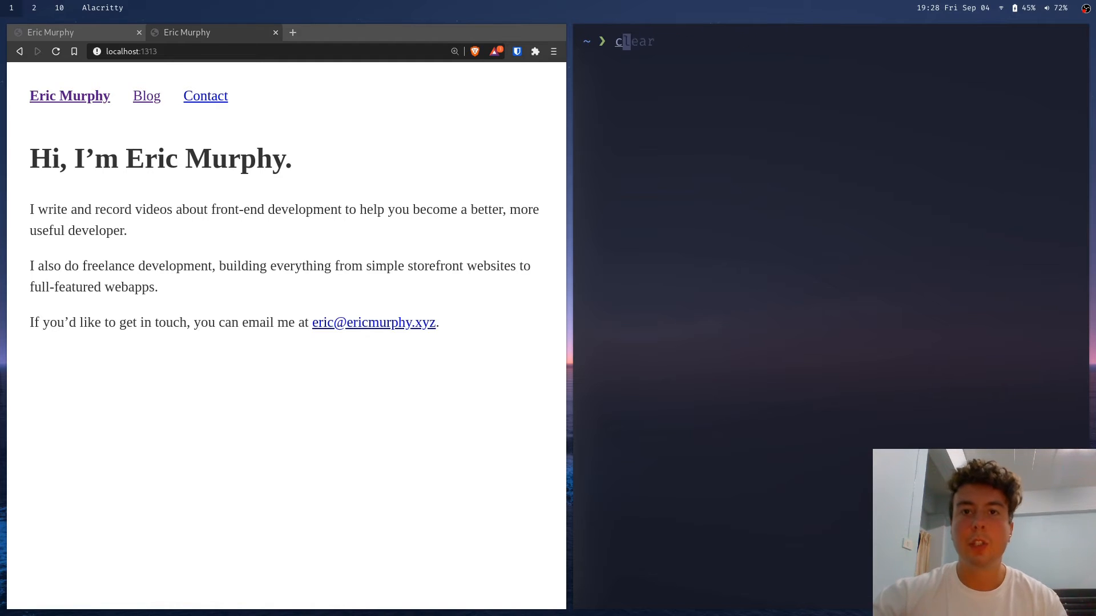
pyautogui.write('cd code/ericmurphy.xyz')
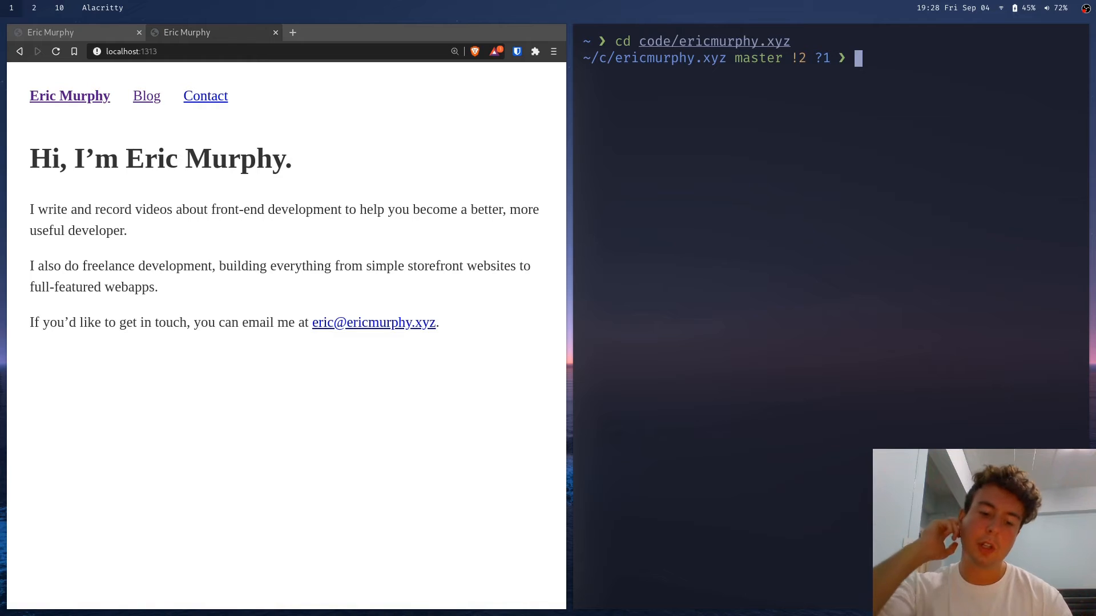
pyautogui.write('vim deploy')
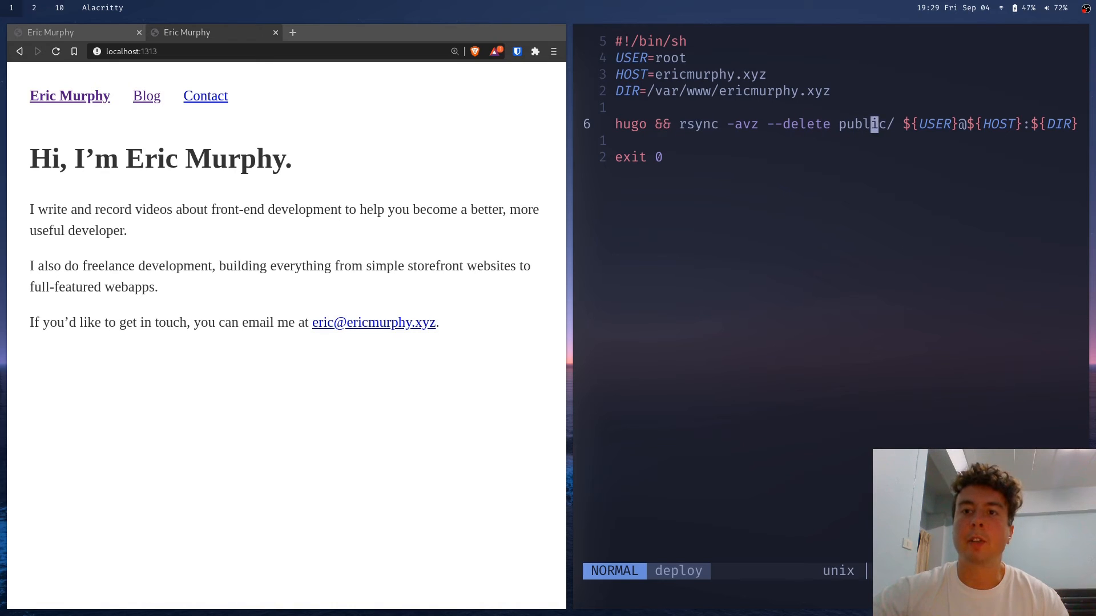
pyautogui.press('l')
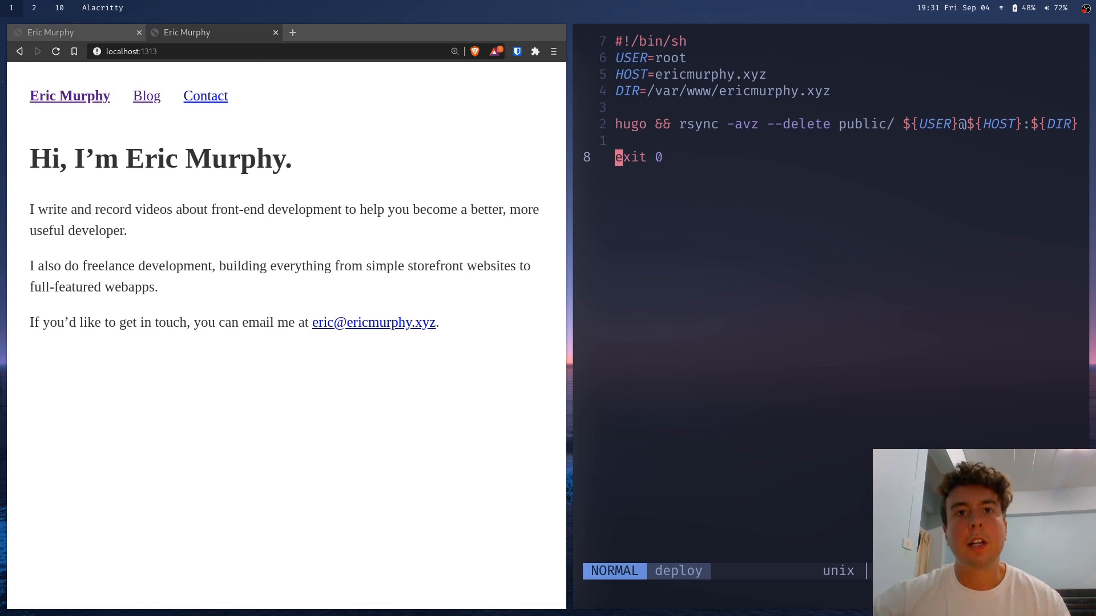
# Quit Vim, make deploy executable with chmod +x, and run ./deploy to build and rsync the site.
pyautogui.write(':q')
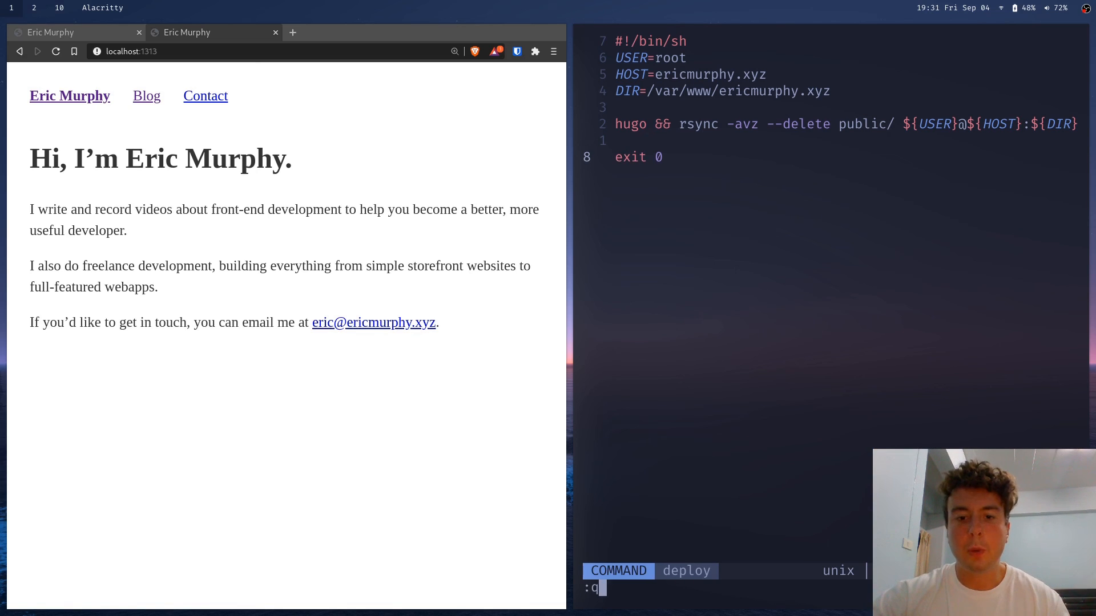
pyautogui.press('Return')
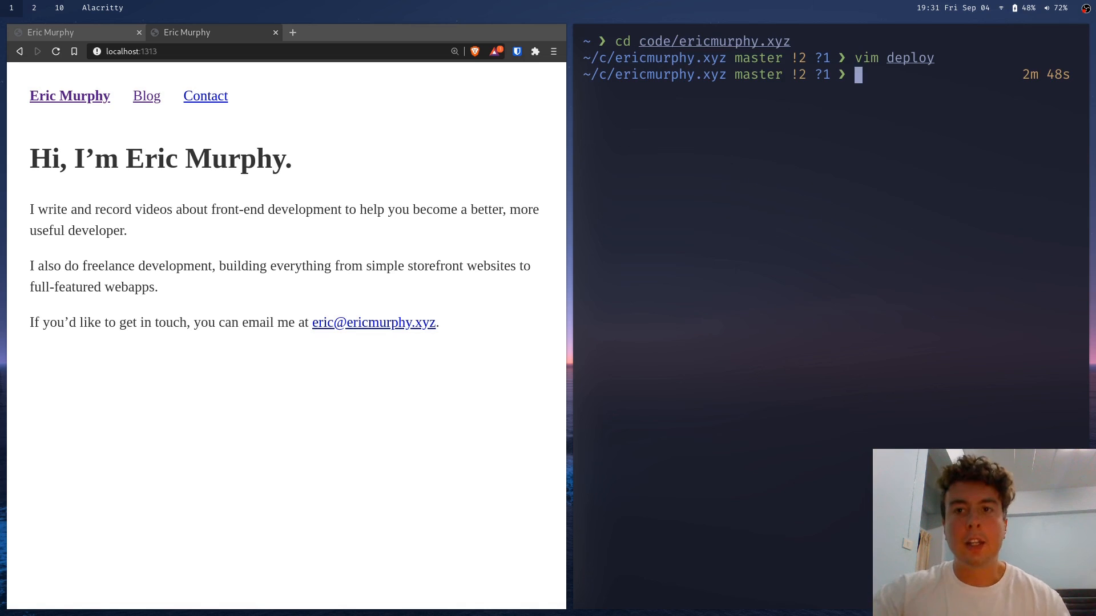
pyautogui.write('chmod +x deploy')
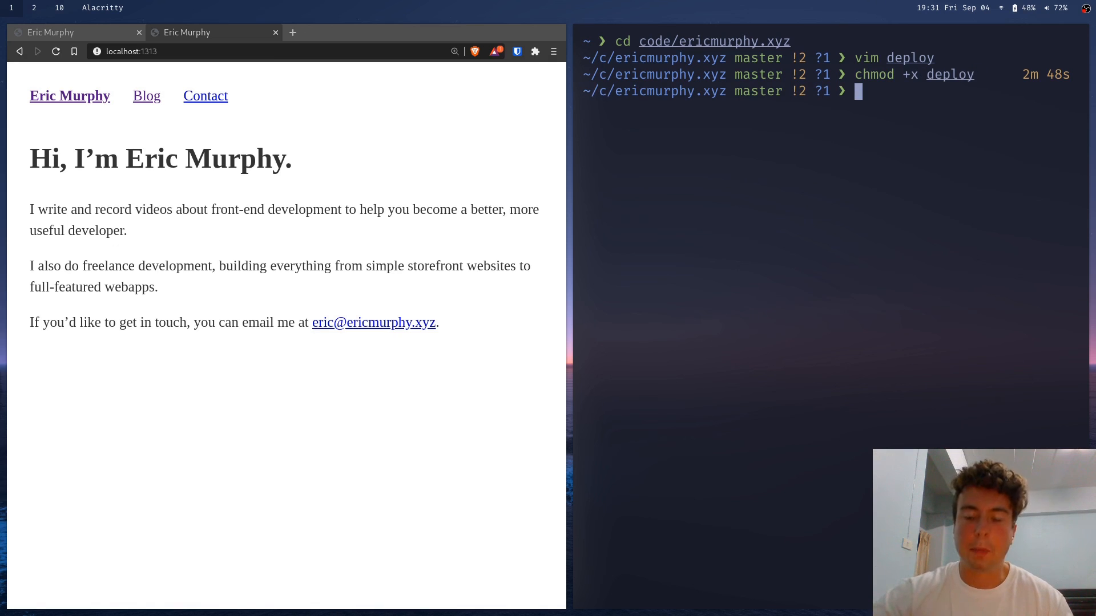
pyautogui.write('./deploy')
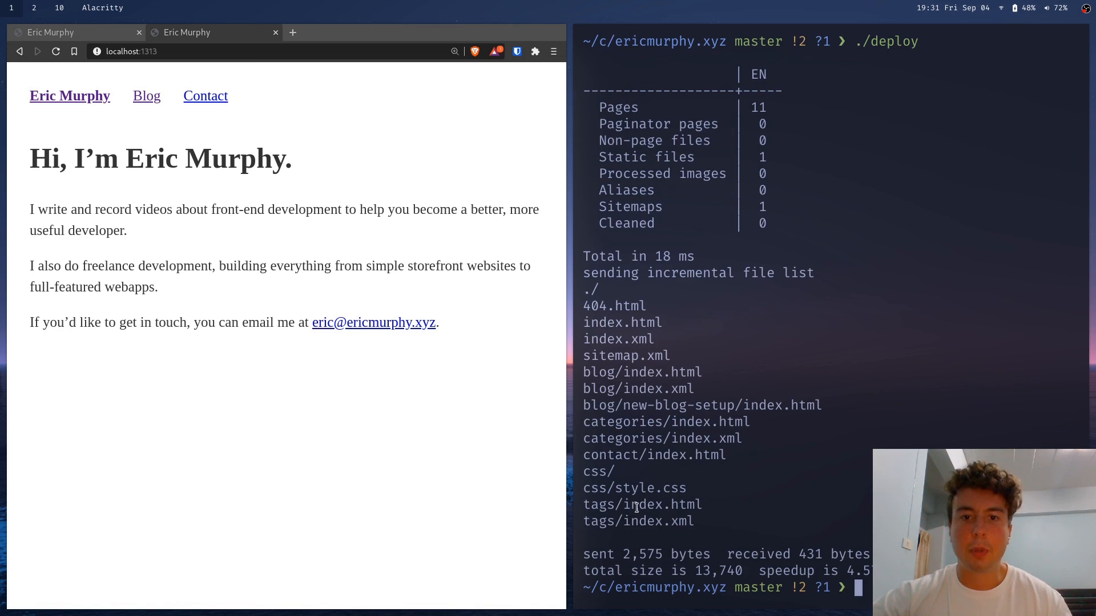
pyautogui.moveTo(84, 68)
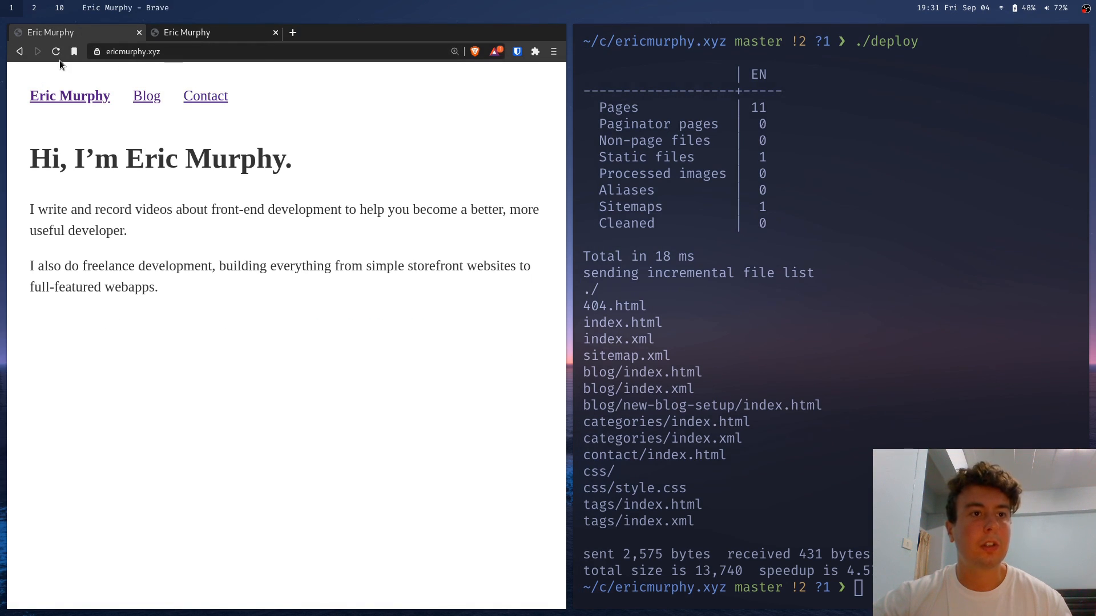
# Reload the live ericmurphy.xyz homepage to confirm the new contact-email line appears.
pyautogui.click(56, 51)
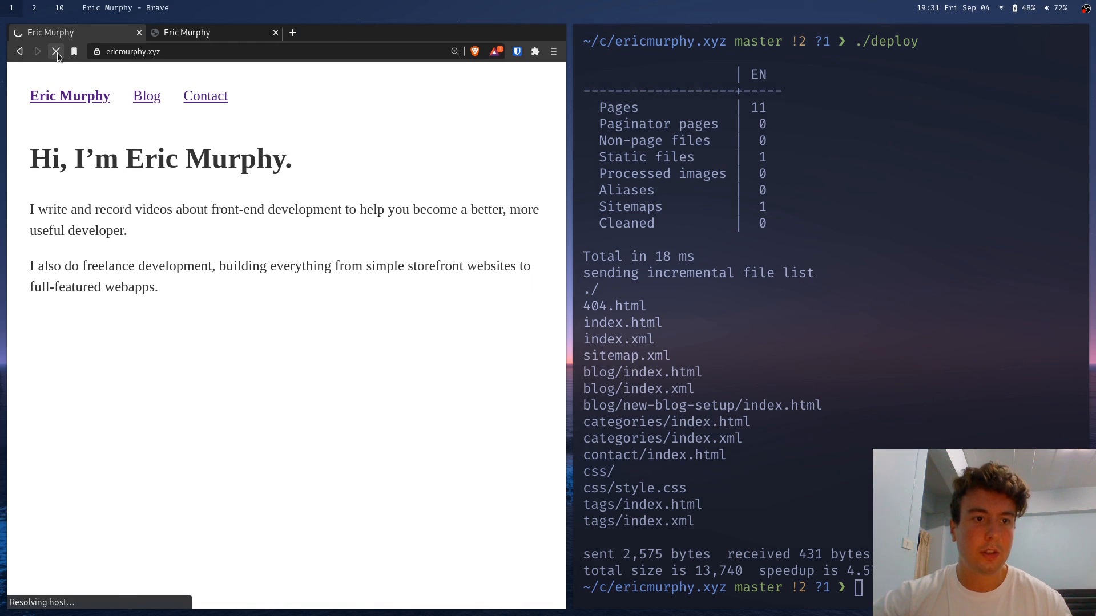
pyautogui.click(56, 51)
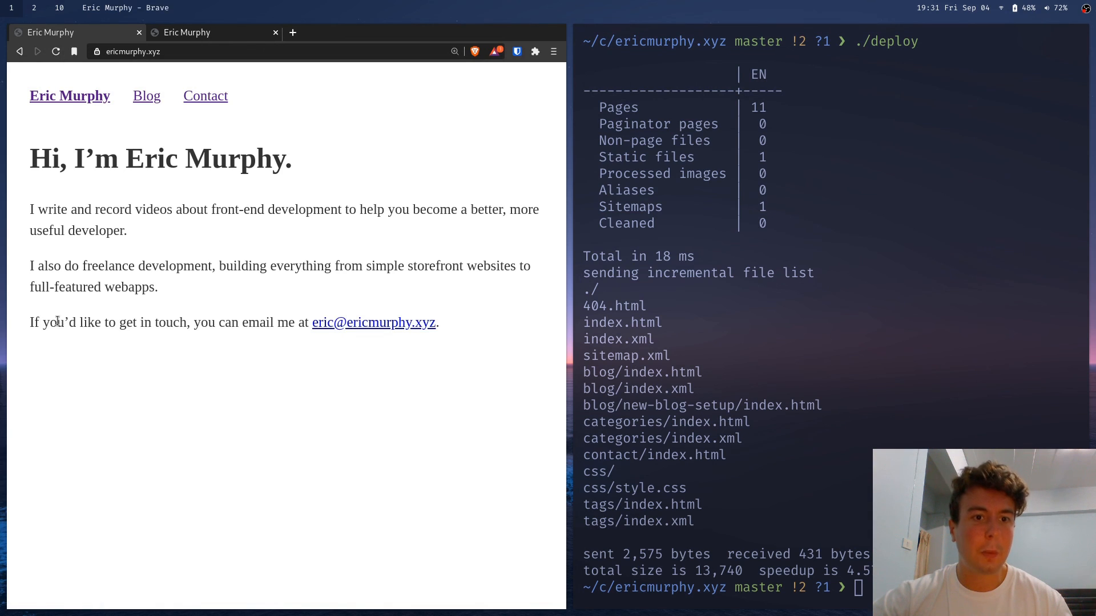